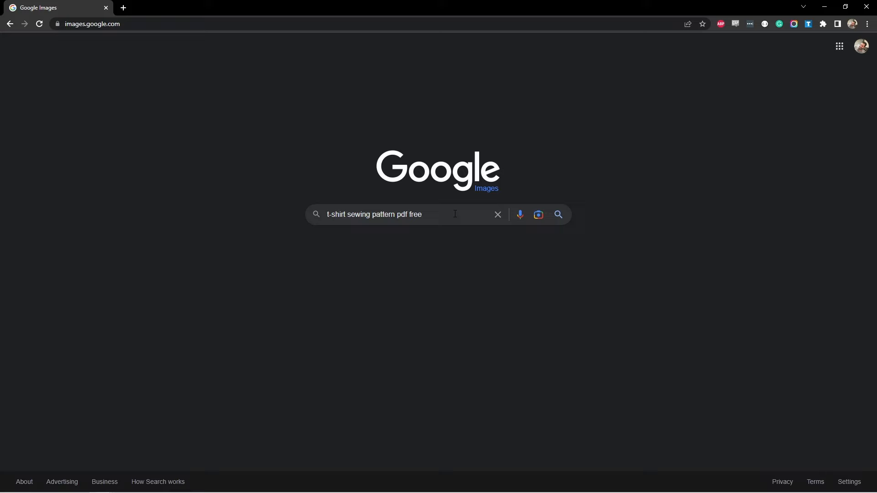
Step: Search Google Images for "t-shirt sewing pattern pdf free"
click(557, 214)
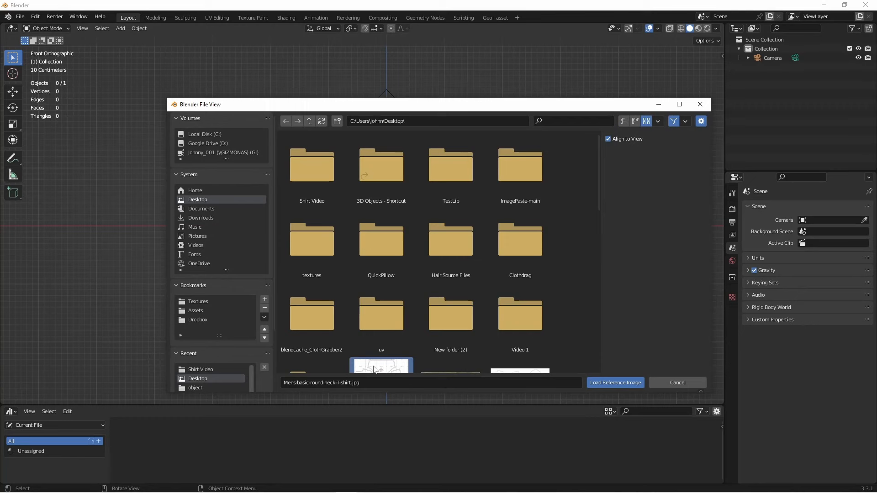
Step: Load Mens-basic-round-neck-T-shirt.jpg as a reference image and add a plane beside it
click(614, 382)
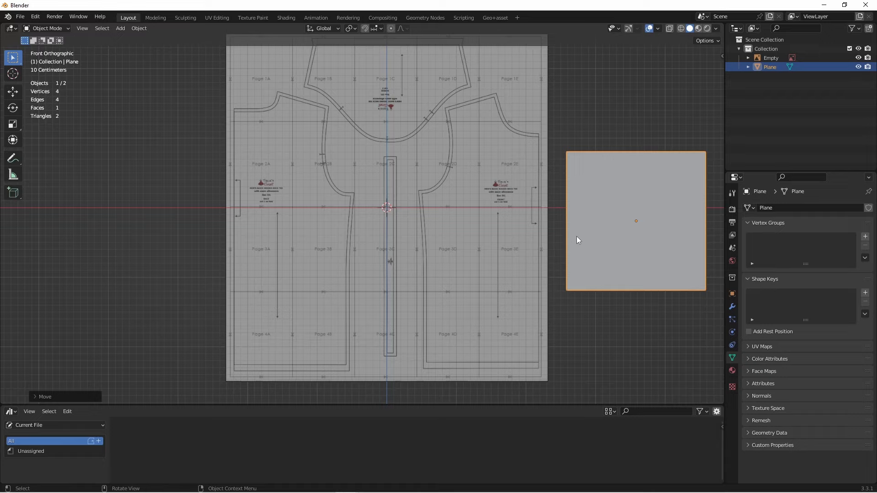
mouse_move(488, 248)
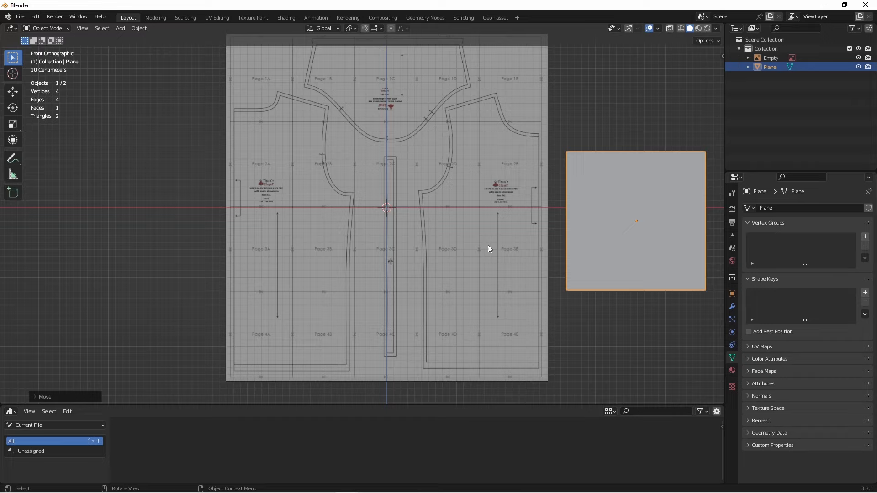
mouse_move(395, 166)
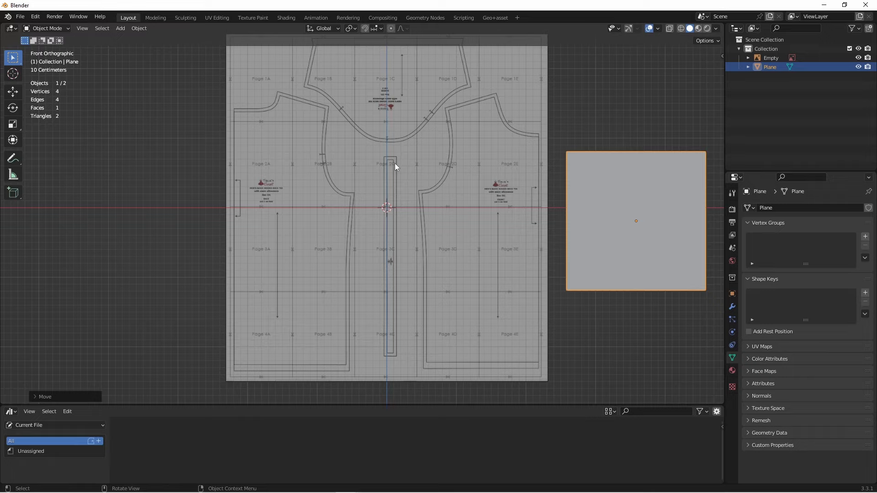
mouse_move(407, 91)
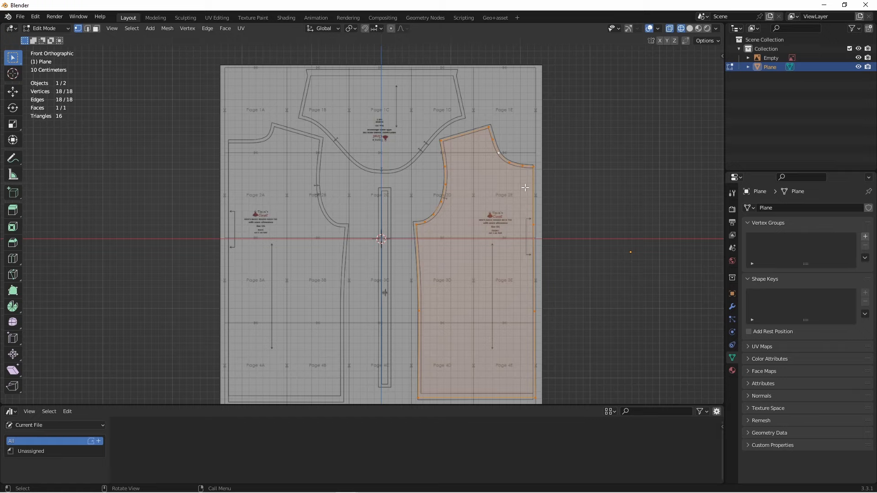
Step: Inset the traced front bodice outline and grid-fill its interior with even quads
key(i)
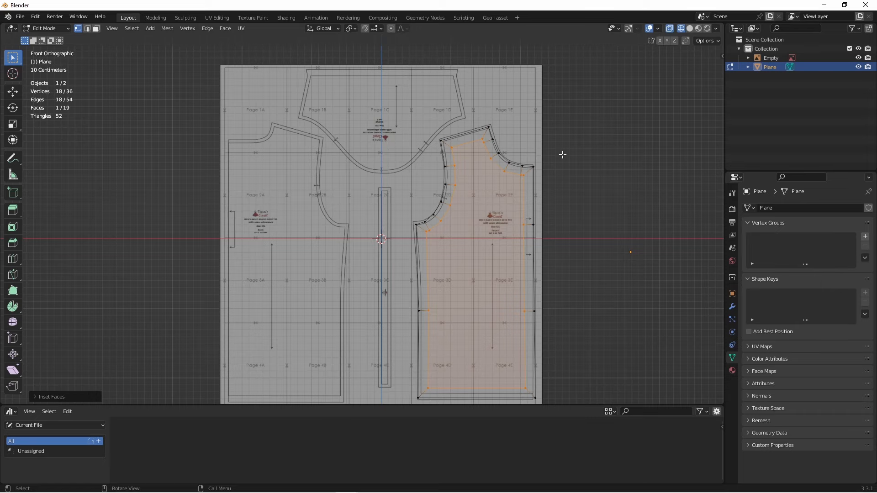
scroll(up, 3)
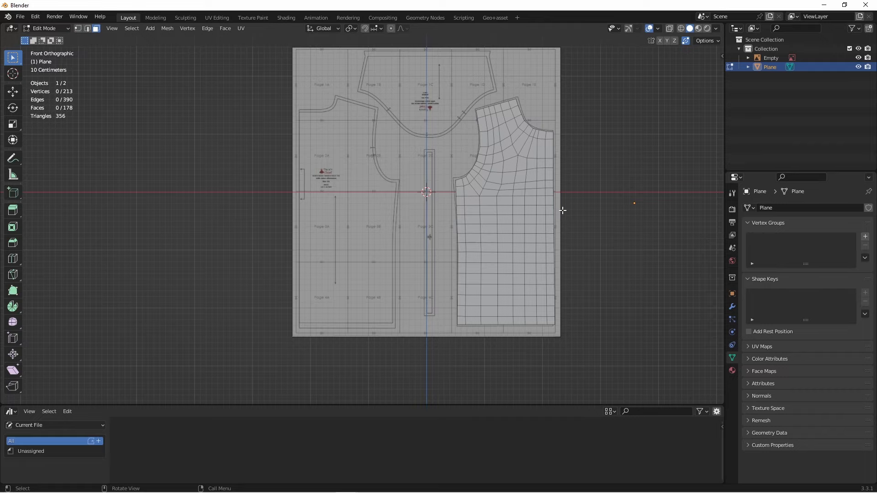
mouse_move(638, 230)
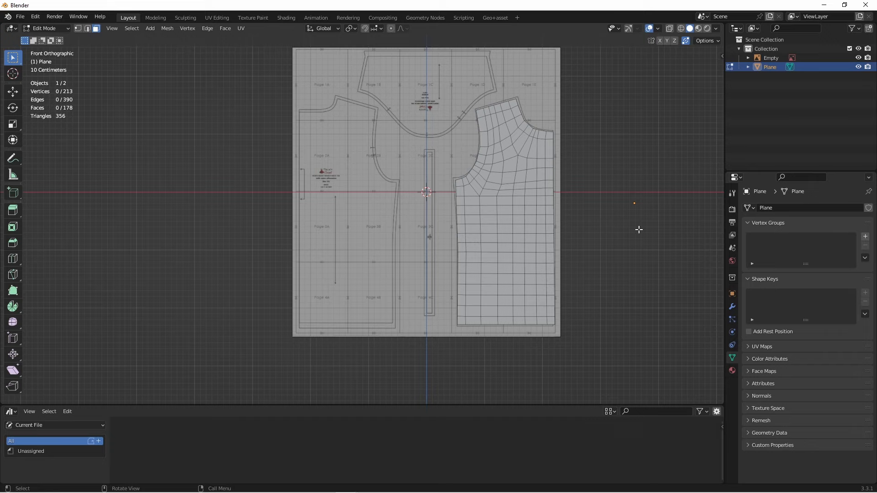
Step: Mirror the half bodice on X with clipping into a full front and move it beside the pattern
key(Tab)
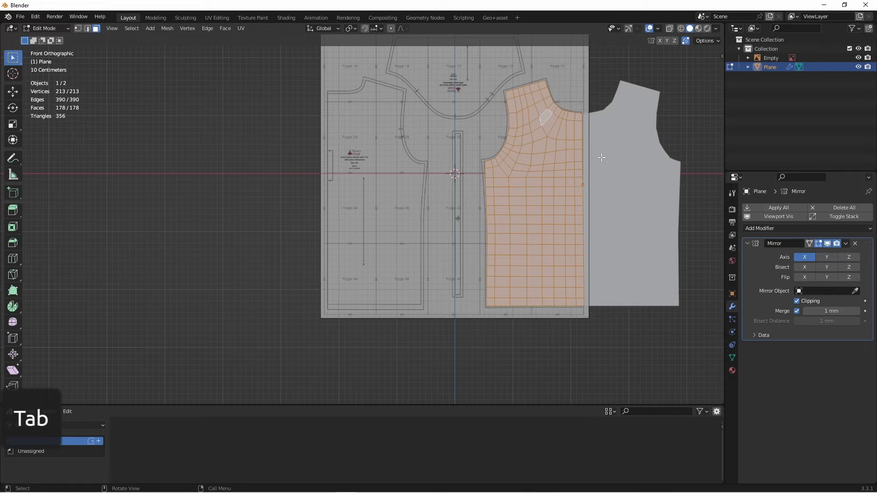
key(Tab)
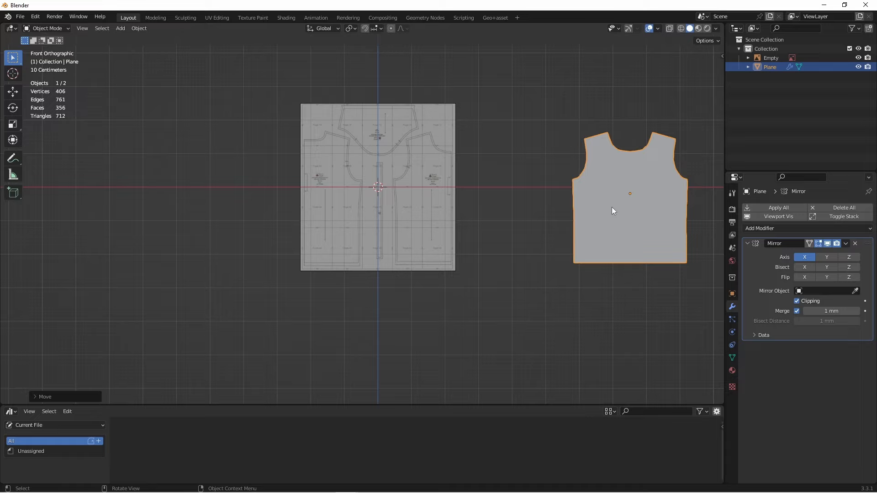
mouse_move(645, 211)
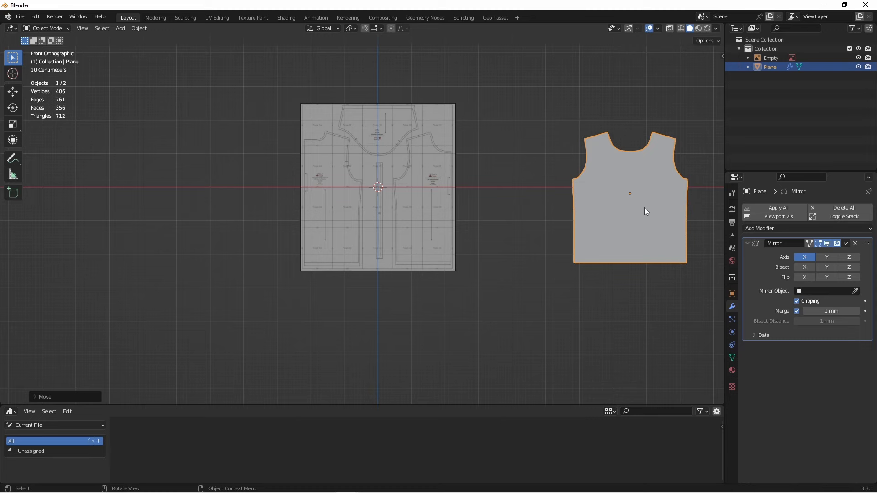
Step: Duplicate the front bodice, apply its Mirror modifier and place the copy over the back piece
key(Tab)
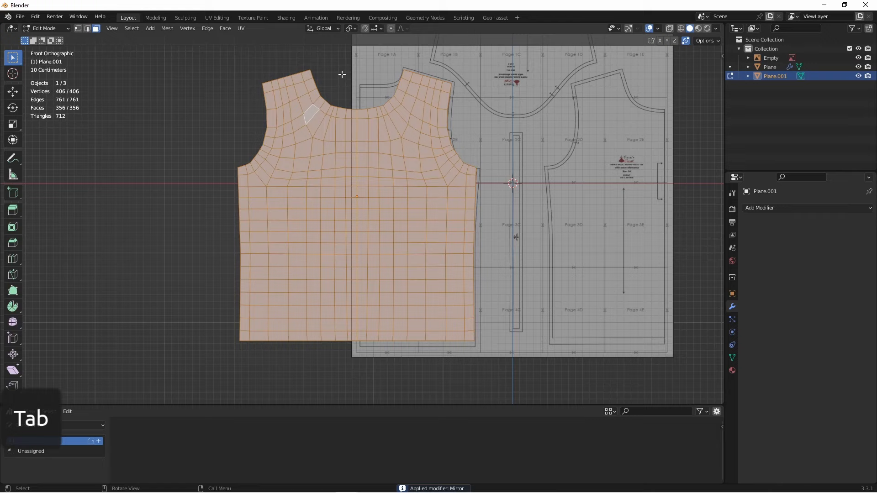
key(Tab)
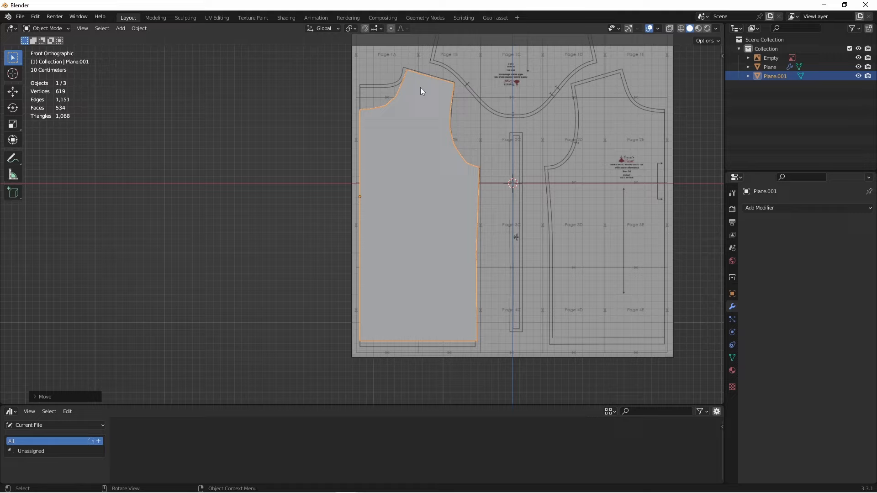
mouse_move(636, 172)
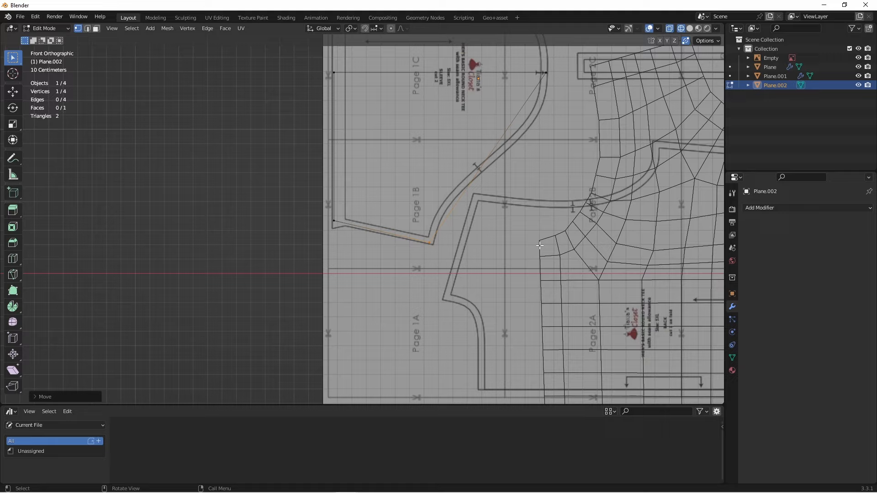
mouse_move(457, 211)
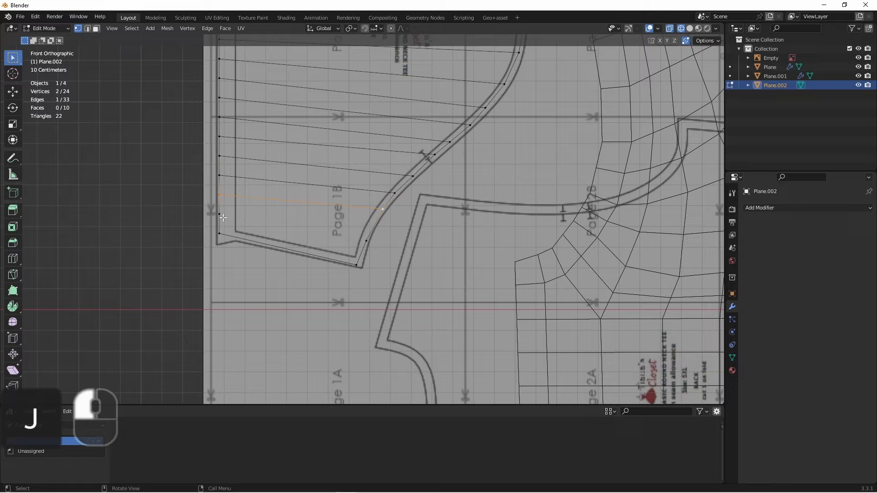
Step: Grid-fill the sleeve, join it to the front bodice and merge the shoulder vertices
key(g)
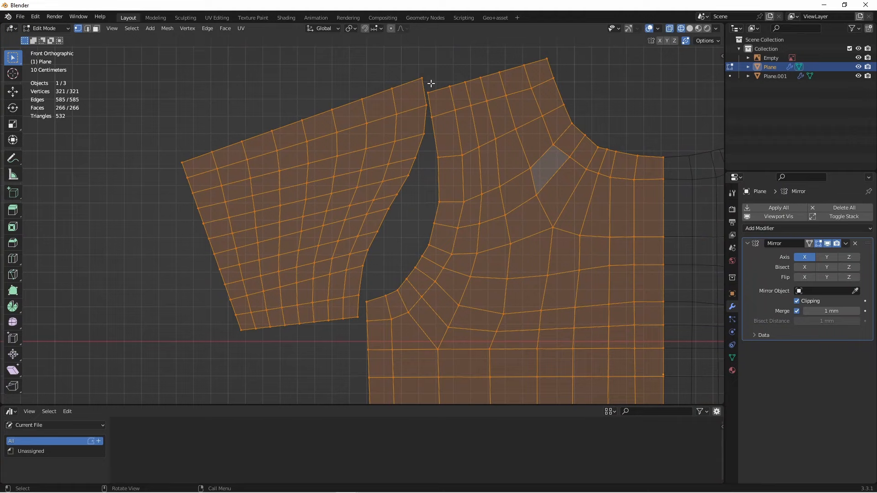
click(422, 79)
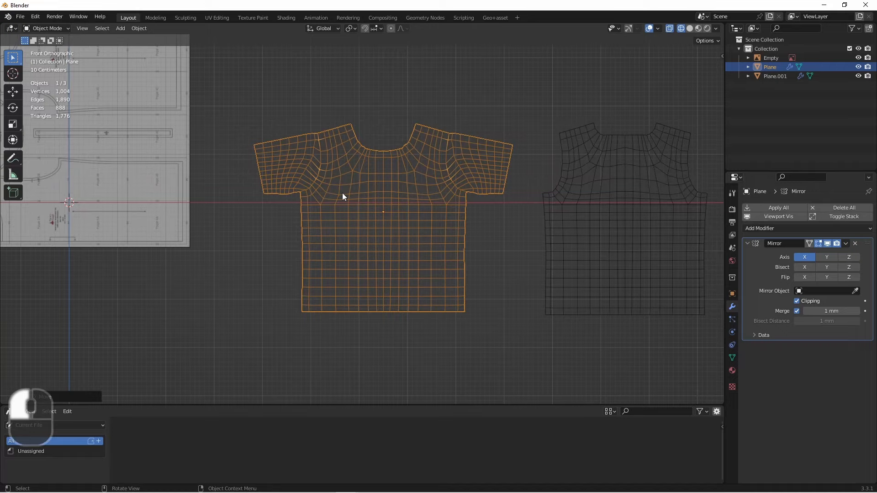
Step: Duplicate the sleeved front, delete the extra vertices and join the sleeves onto the back panel
key(Tab)
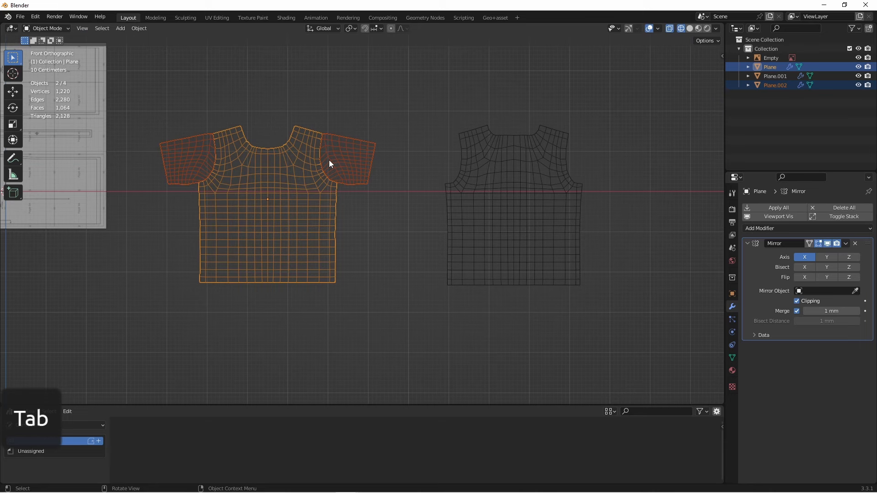
key(x)
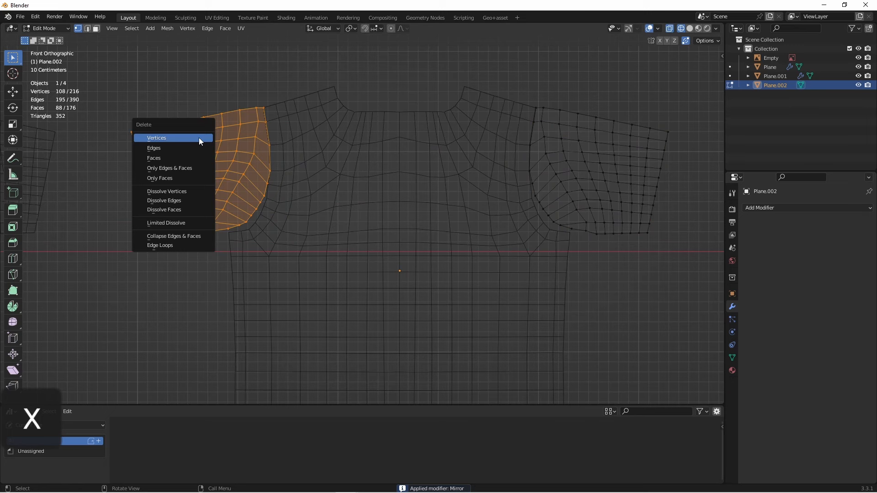
click(156, 138)
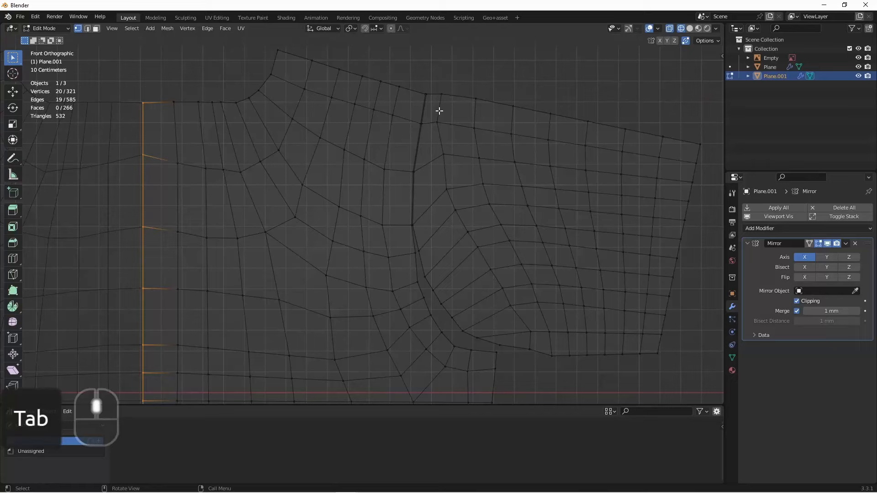
key(Tab)
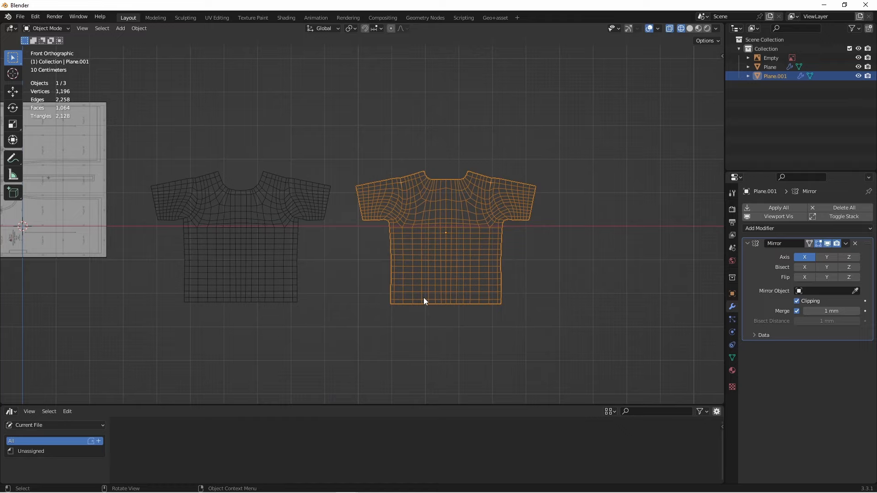
mouse_move(416, 300)
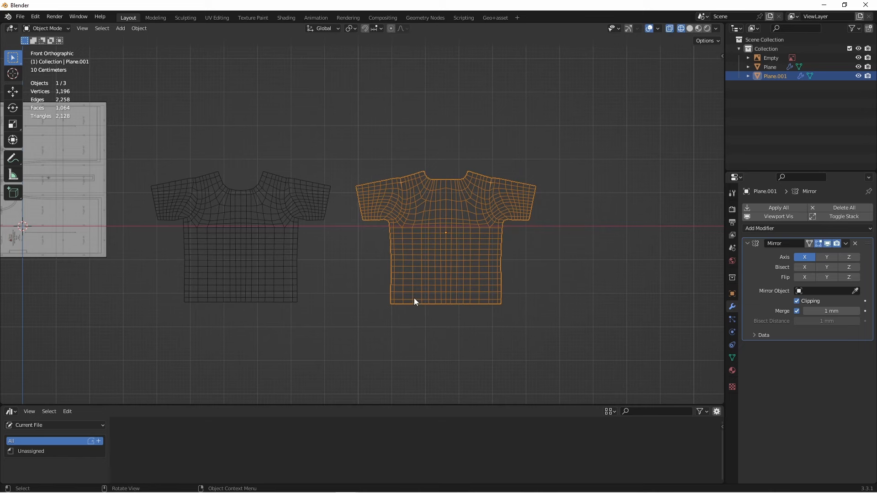
Step: Delete the pattern reference image, leaving only the front and back shirt meshes
key(ctrl+s)
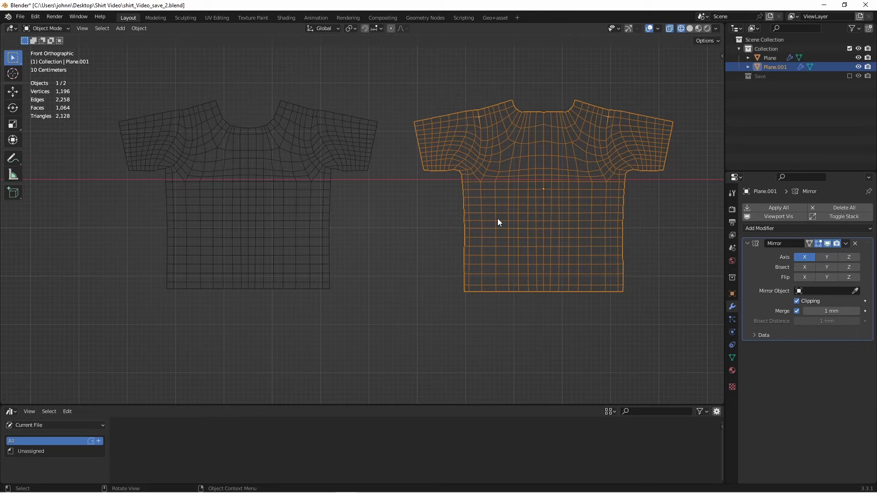
key(g)
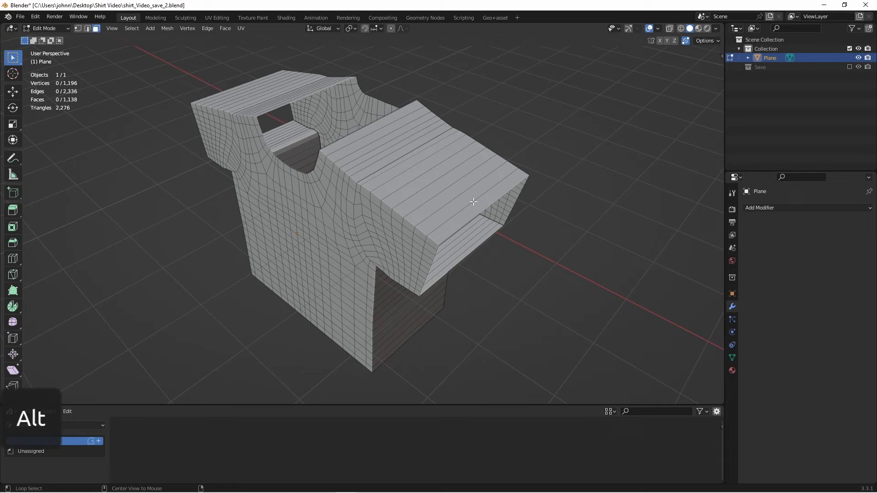
Step: Leave Edit Mode on the joined shirt Plane, back to Object Mode
click(474, 201)
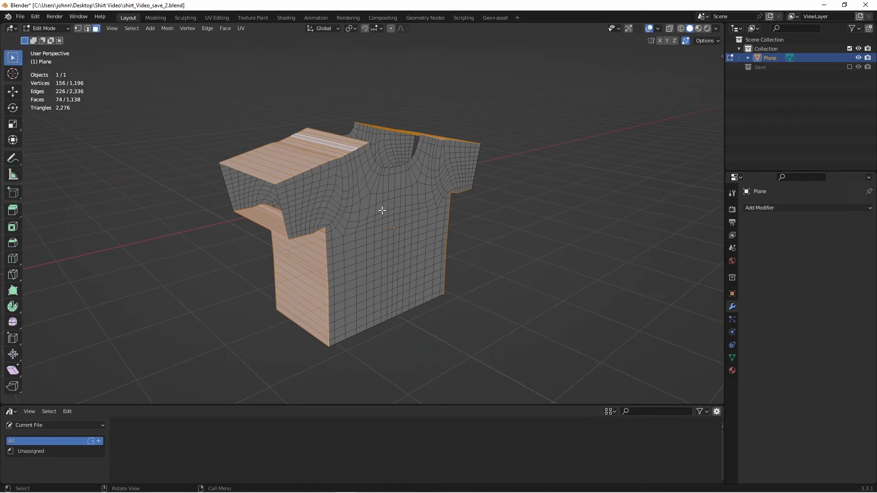
key(Alt+A)
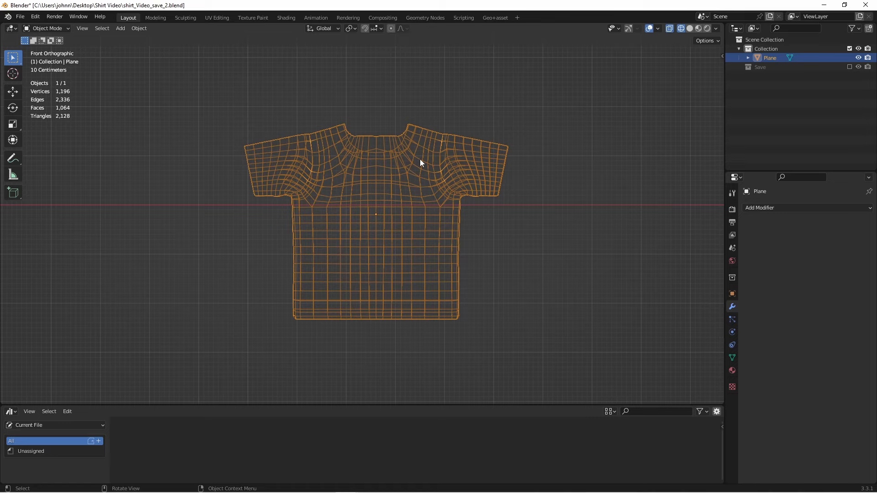
Step: Bring the Mannequin object into the scene standing inside the flat T-shirt
click(494, 17)
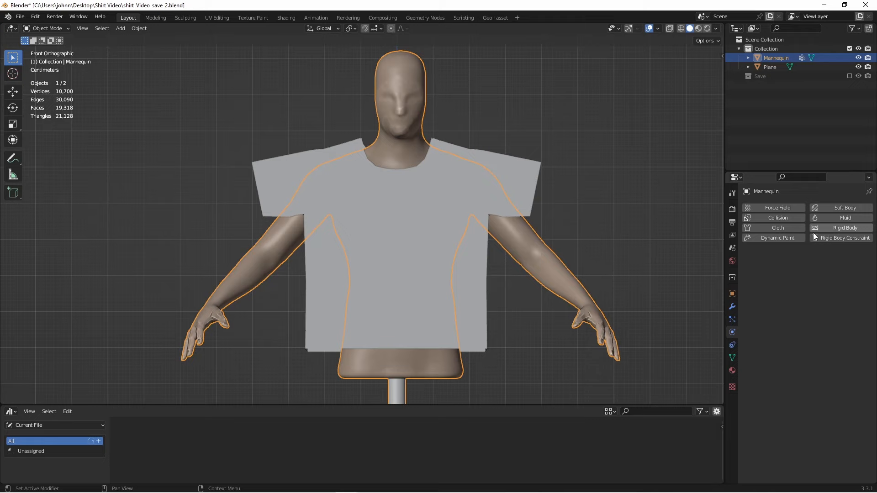
Step: Enable Collision physics on Mannequin with Thickness Outer 0.001, then select the T-shirt
click(776, 218)
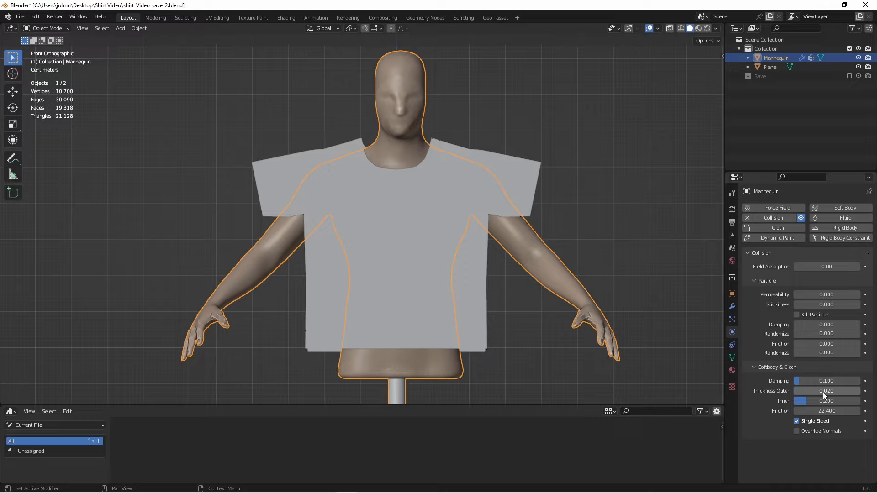
click(827, 390)
text(0.001)
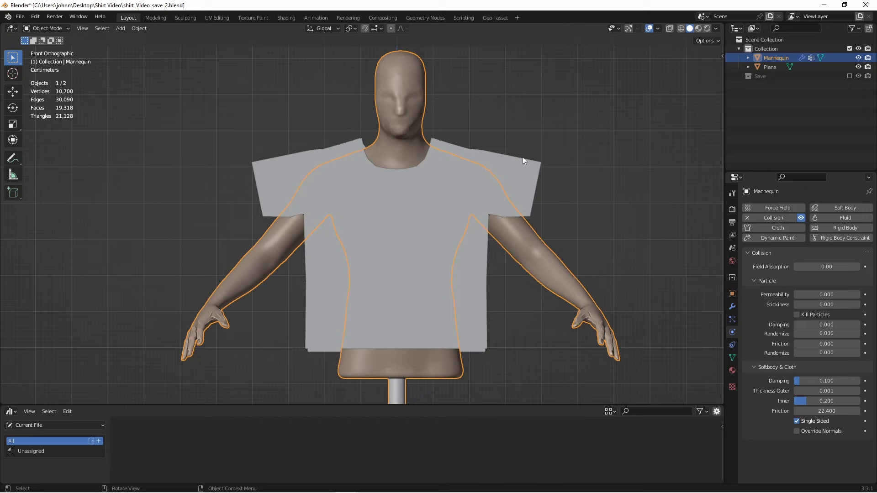
click(770, 66)
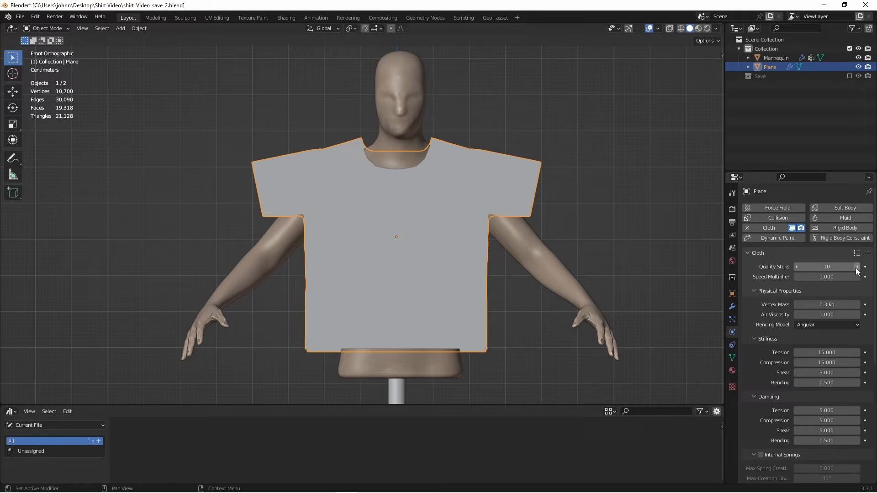
Step: Enable Cloth on the Plane with Sewing on and Collisions Distance 1 mm
scroll(down, 3)
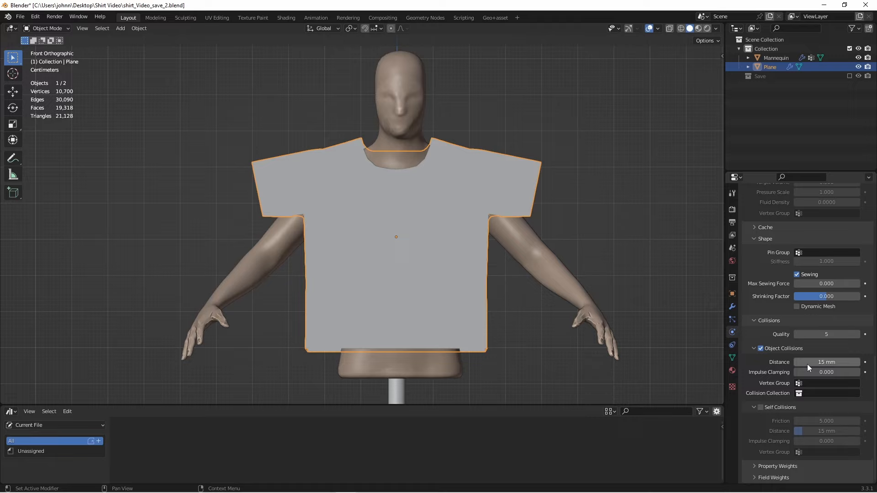
click(826, 362)
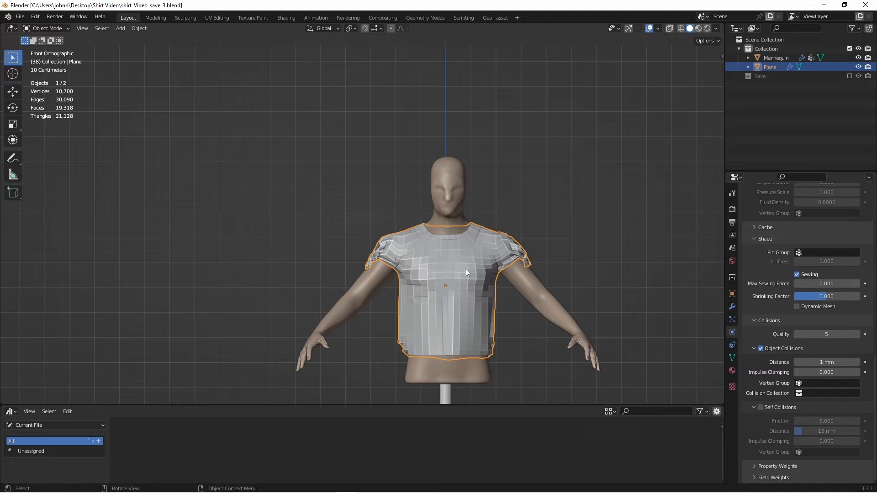
Step: Play the timeline until the sewn shirt drapes the torso, then enter Edit Mode
key(Tab)
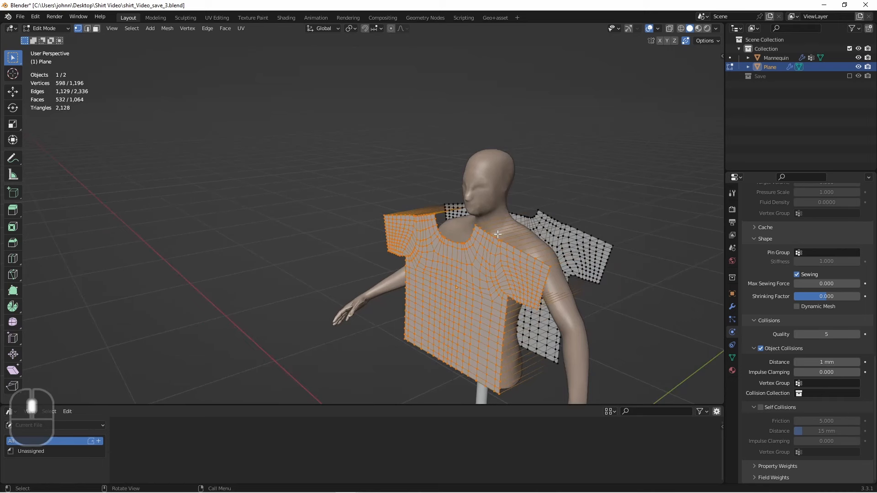
Step: View the shirt's unwrapped UV panels in UV Editing, then move to Shading
click(217, 17)
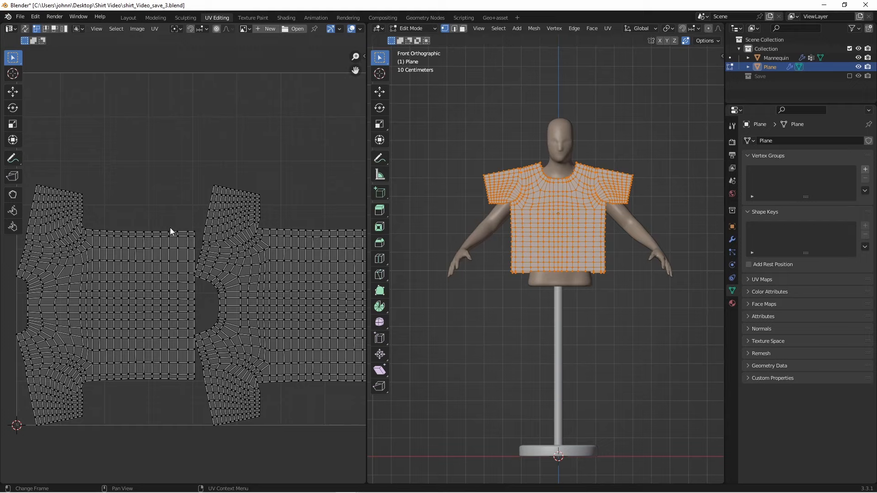
click(286, 17)
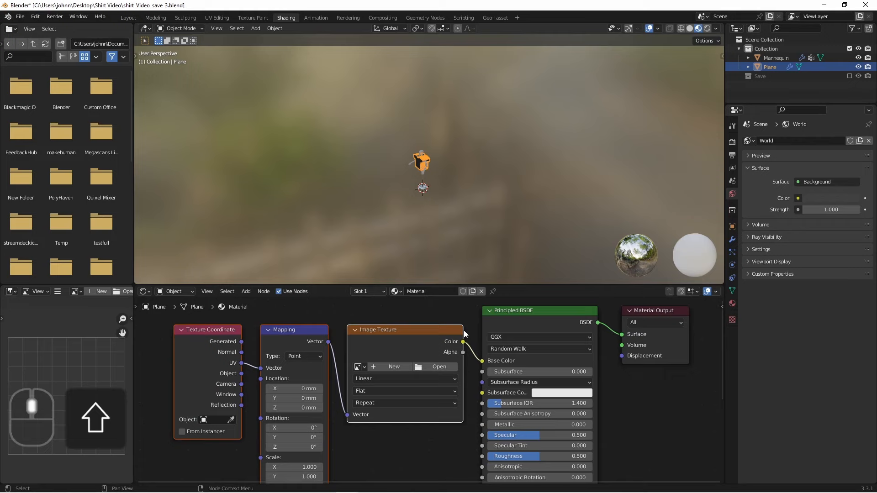
Step: Load IMG_4332.jpg into the Image Texture node feeding Base Color, then return to UV Editing
click(440, 366)
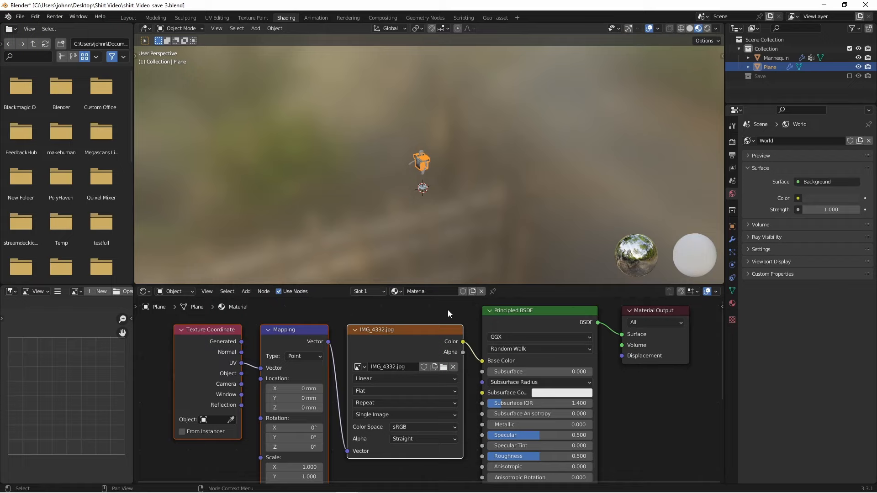
click(217, 18)
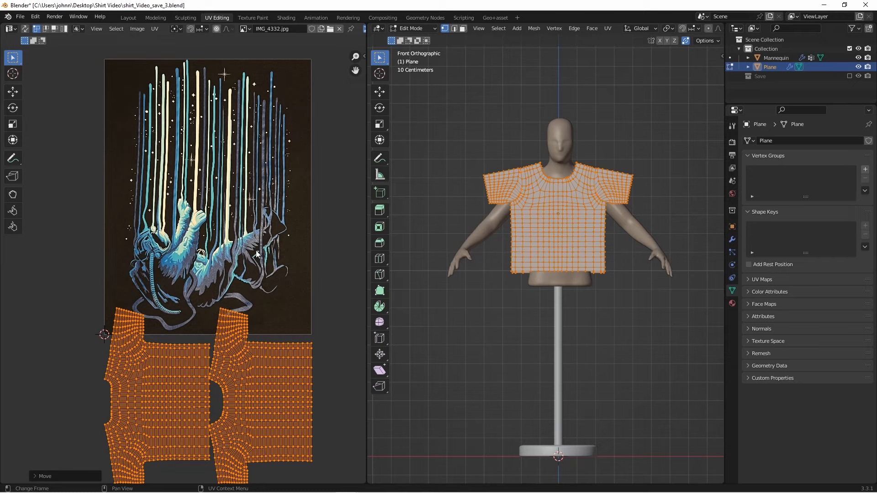
Step: Scale and move all UV panels over the artwork so the print sits on the shirt front
key(s)
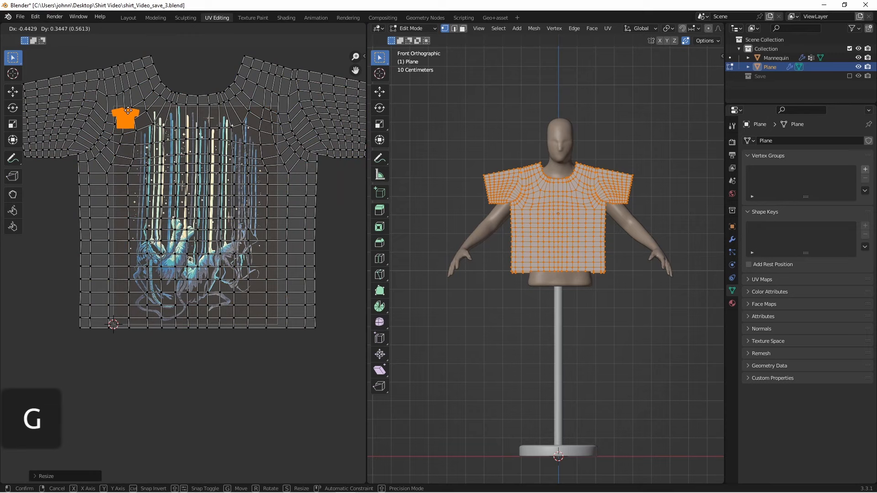
click(286, 17)
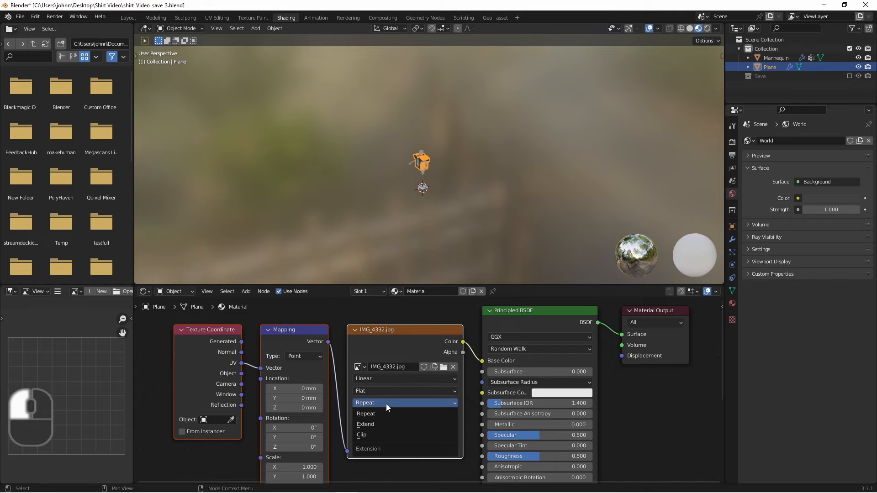
Step: Set the Image Texture node's Extension mode for the print's edges
click(365, 424)
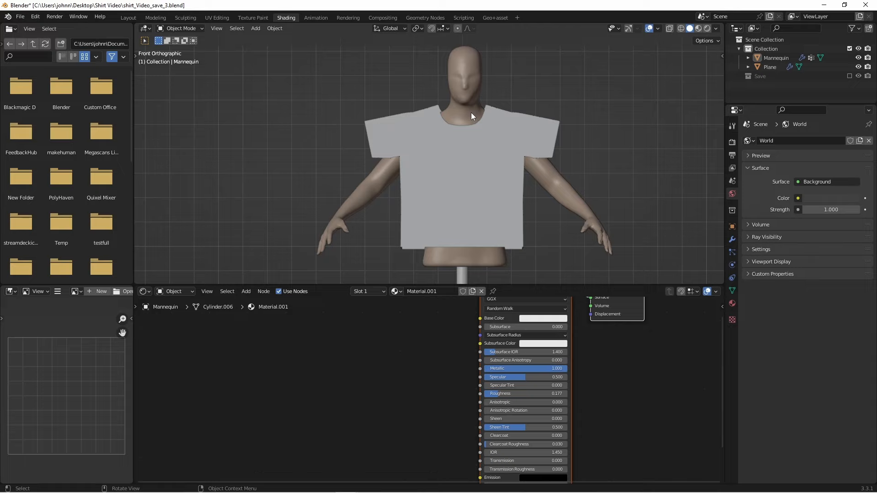
Step: In Layout, add an Armature inside the mannequin and extrude bones along spine and arms
click(128, 17)
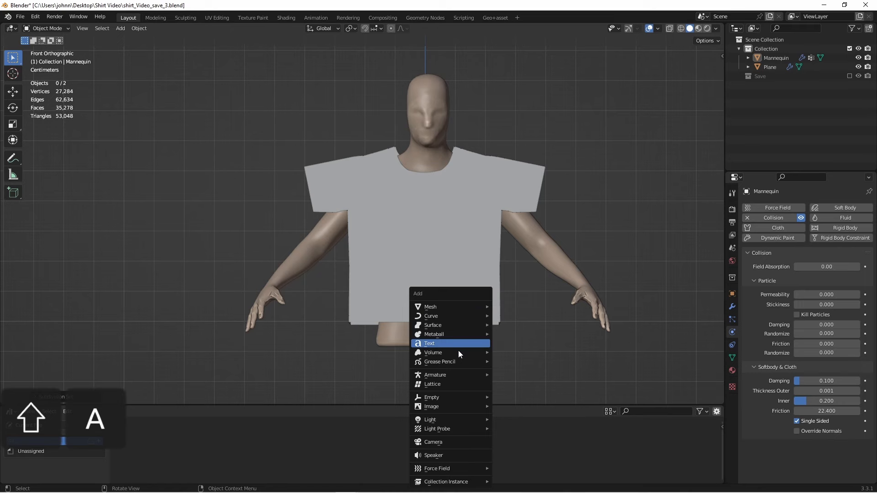
click(435, 374)
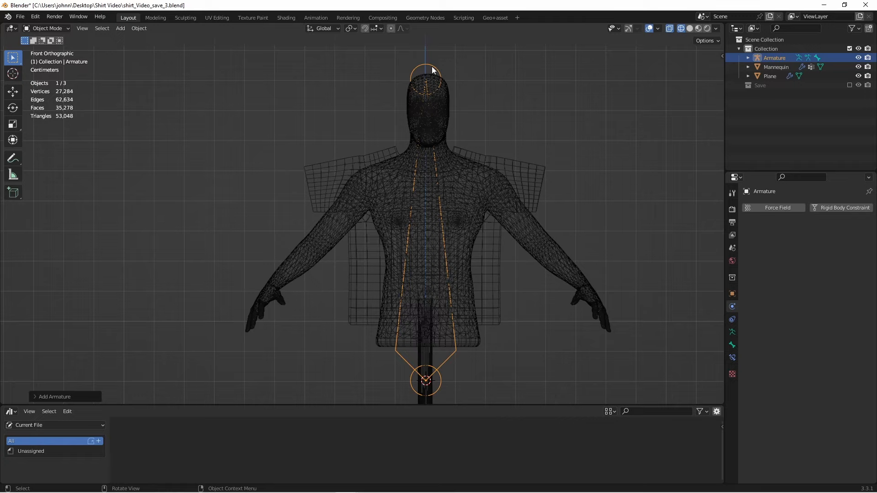
key(Tab)
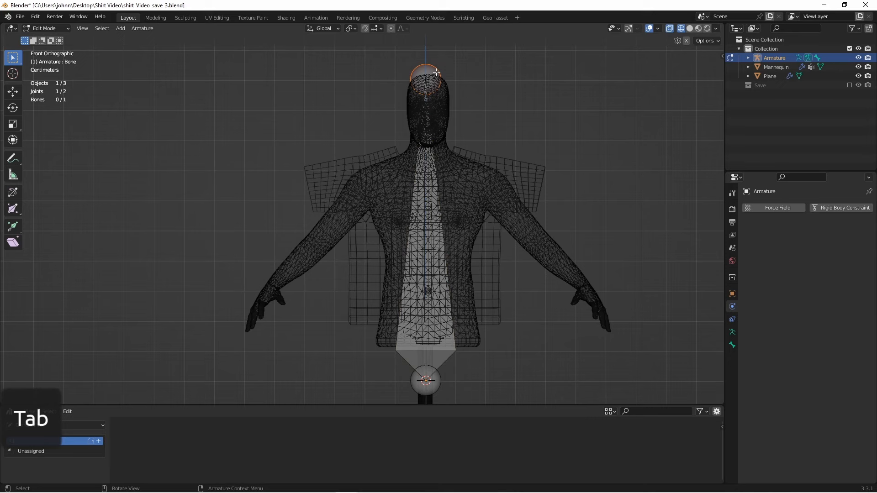
key(g)
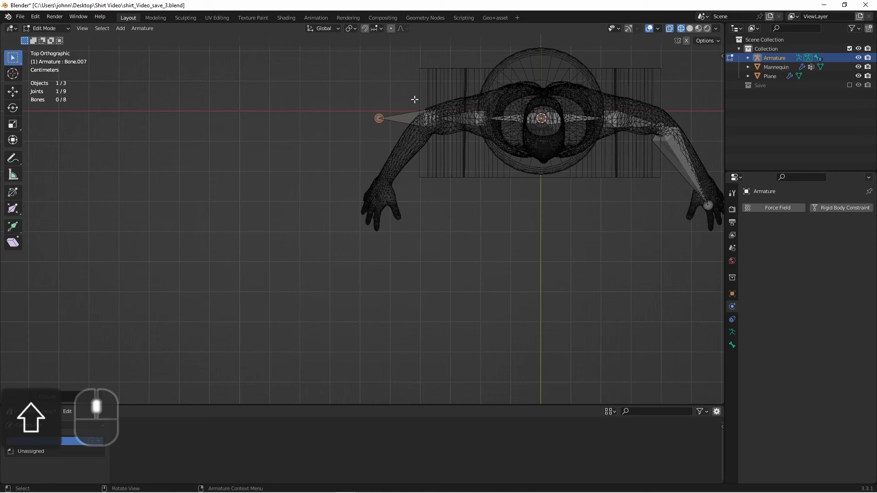
Step: Leave Edit Mode and parent Mannequin to the Armature with Automatic Weights
key(Tab)
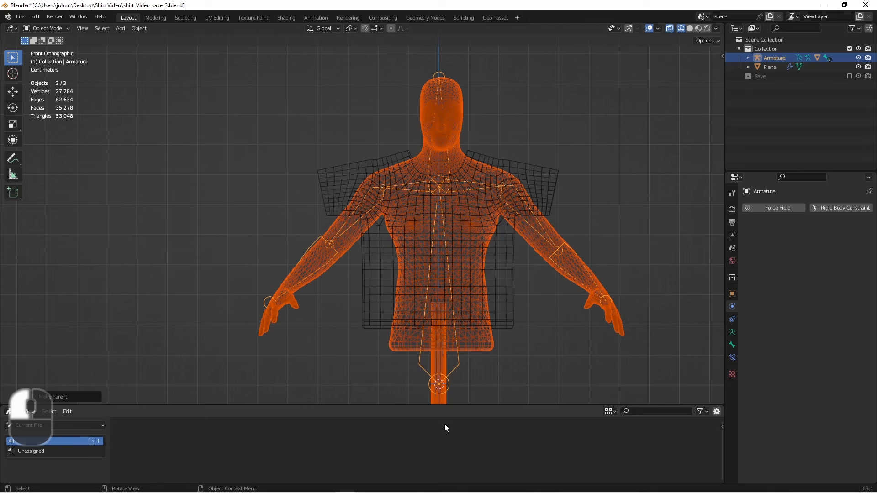
Step: In Pose Mode, rotate the arm bones so the mannequin's arms point straight out sideways
key(r)
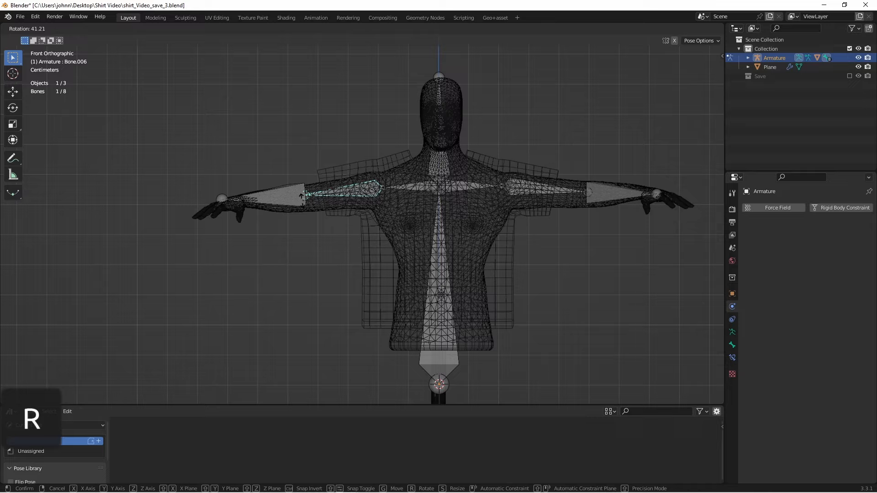
key(Tab)
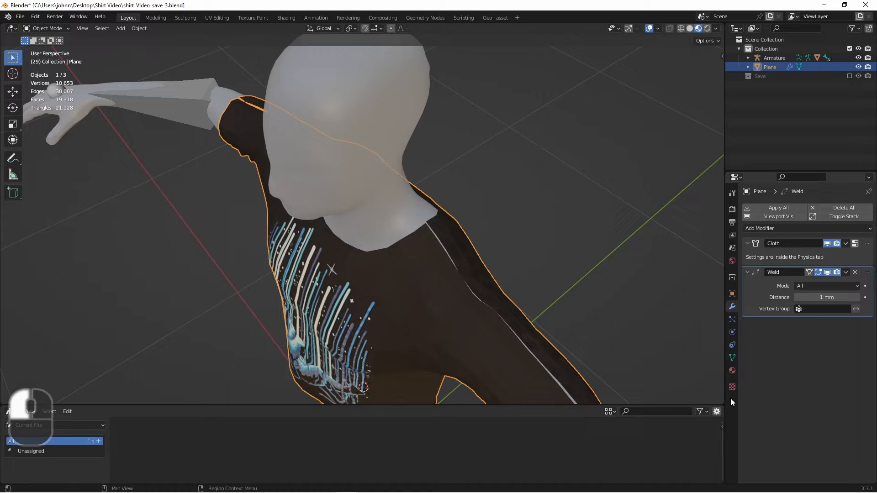
Step: Set the Weld modifier to Connected mode and start editing the shirt mesh
click(827, 286)
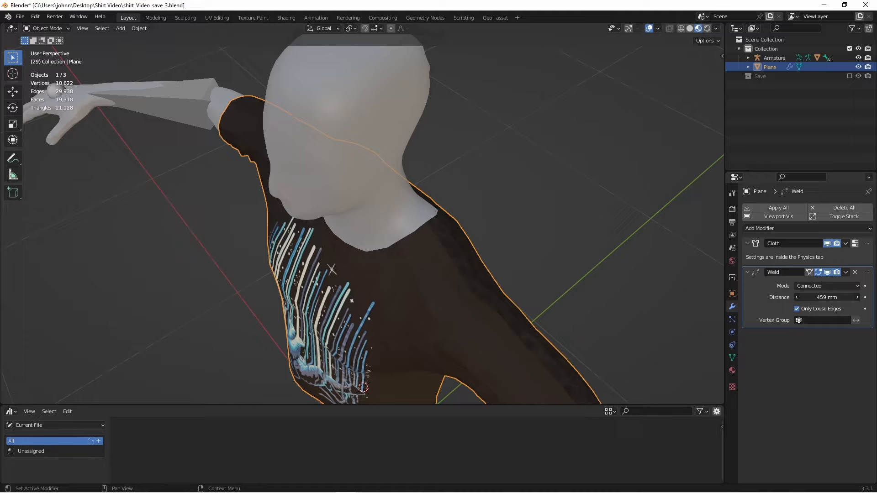
key(Tab)
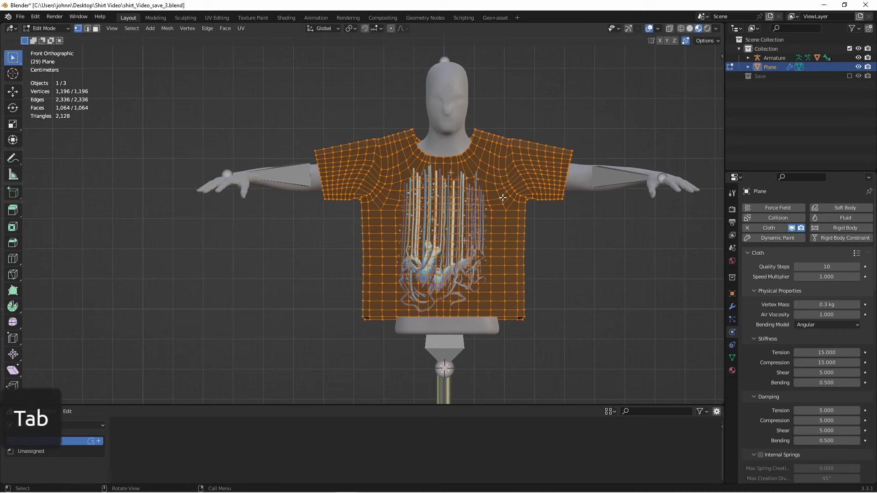
Step: Leave Edit Mode and save the file as a new version
key(Tab)
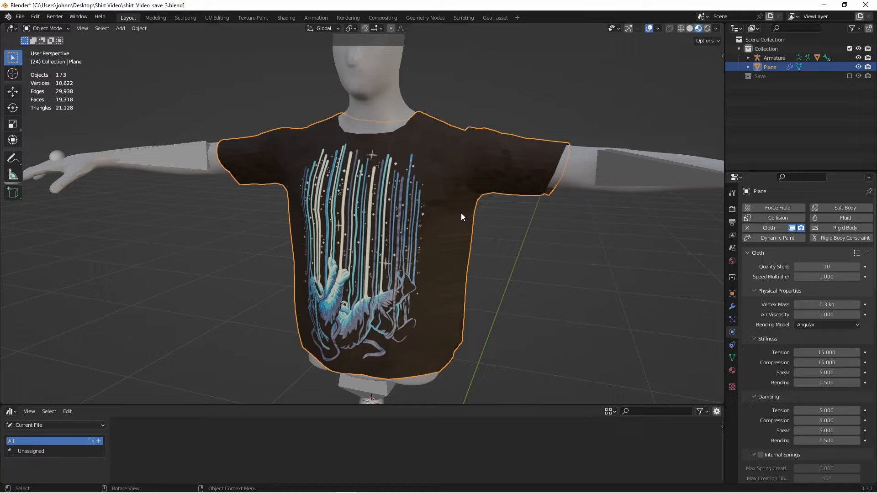
key(ctrl+s)
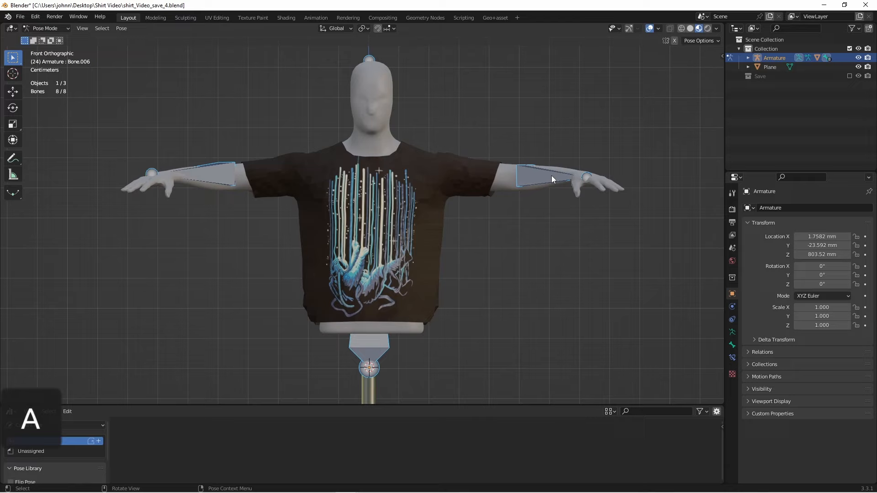
Step: Keyframe the bones' Location for the outstretched pose at frame 1
key(i)
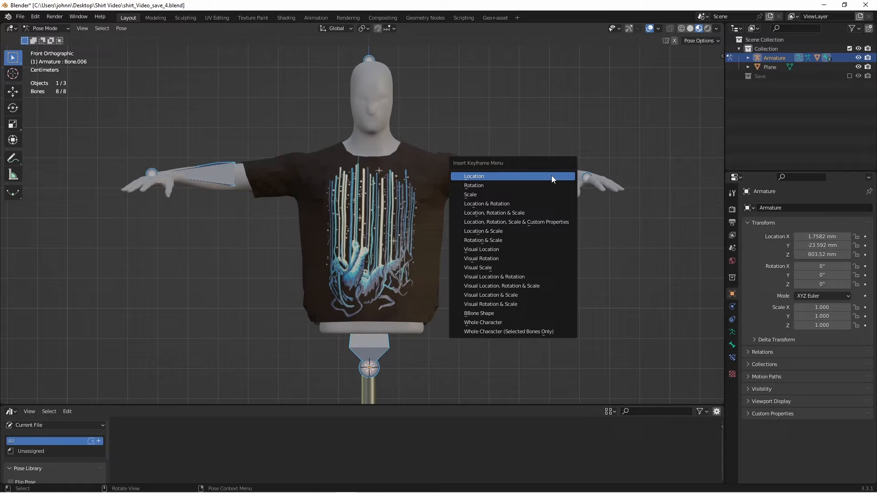
click(474, 177)
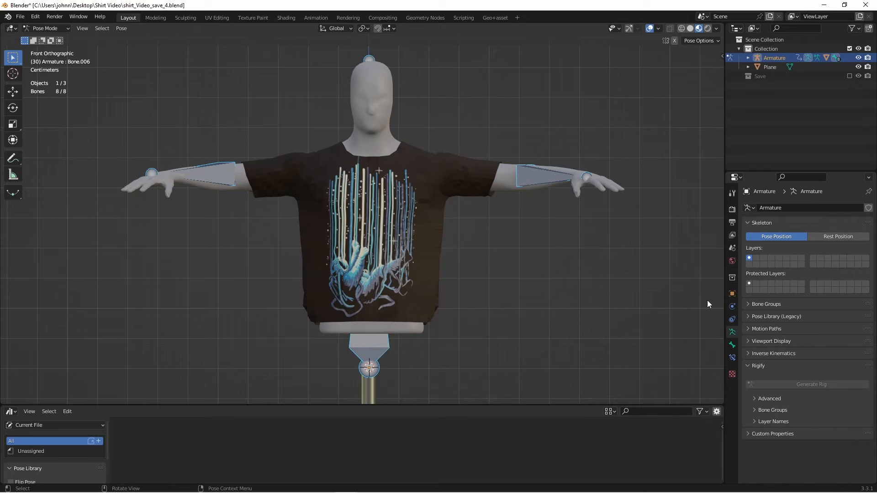
Step: At frame 30 show Rest Position, keyframe Rotation, return to Pose Position and select the Plane
click(838, 235)
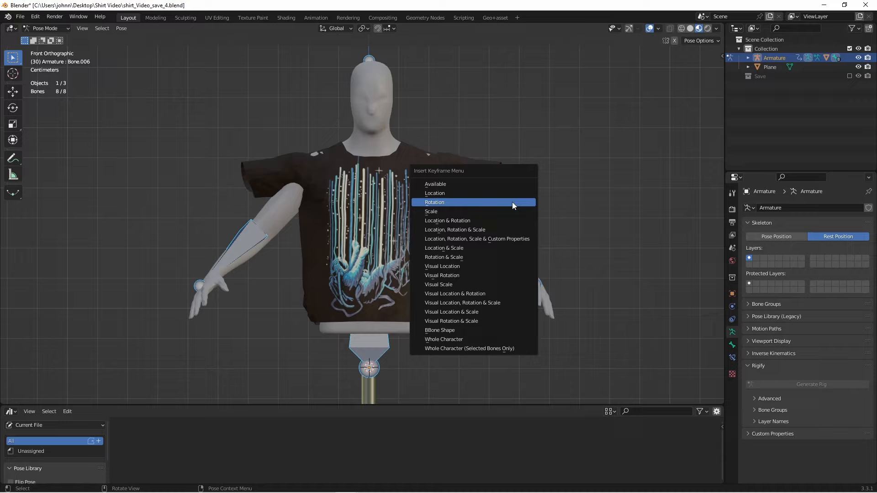
click(434, 201)
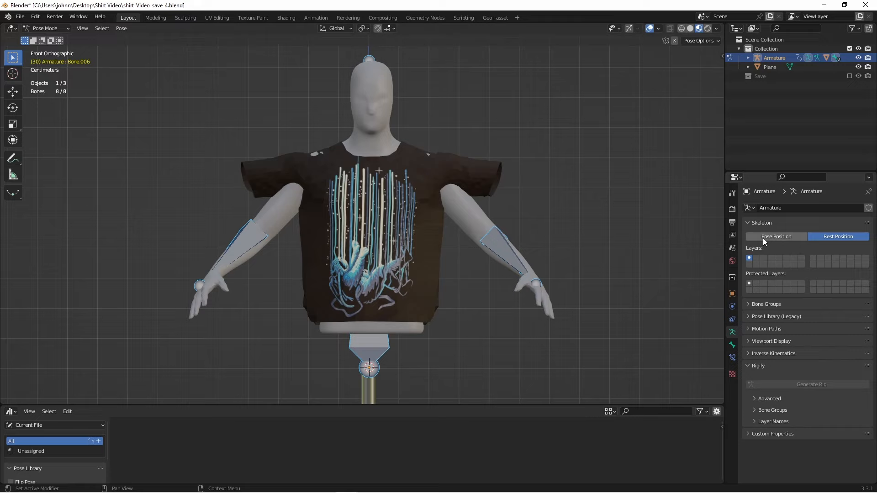
click(776, 236)
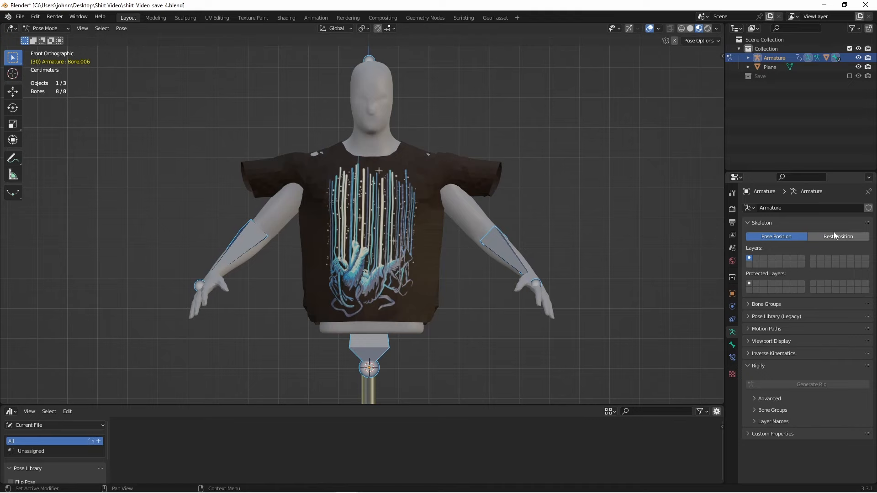
click(769, 67)
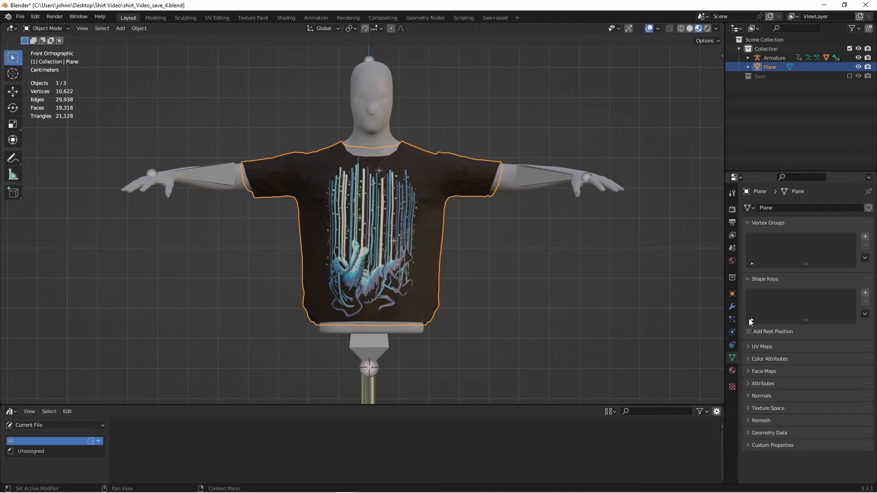
Step: Review the Plane's cloth physics settings before playing the simulation to frame 45
click(732, 318)
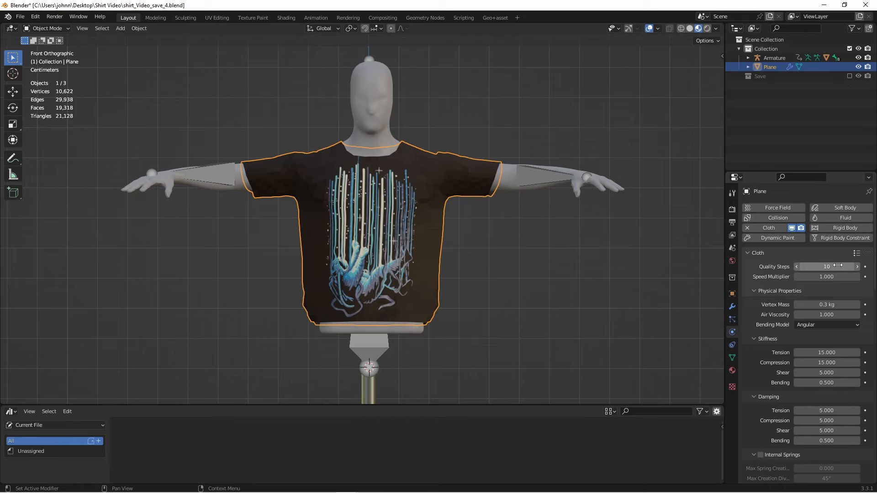
scroll(down, 3)
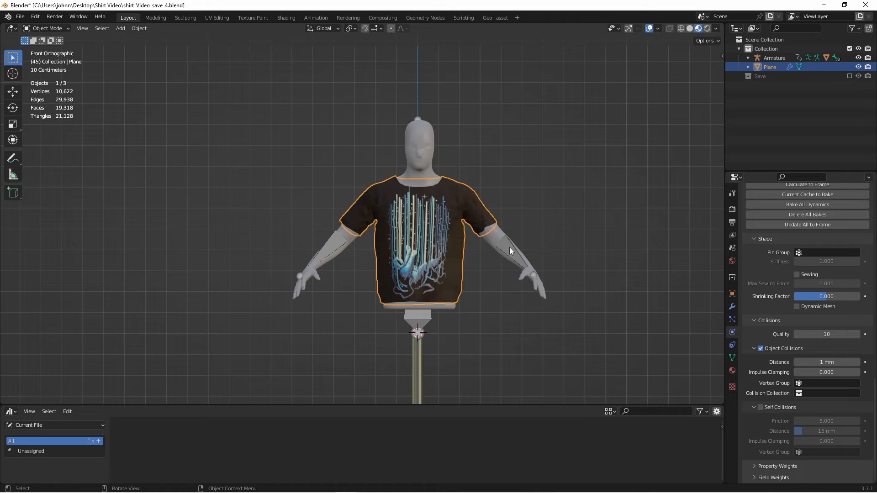
Step: Clear the mannequin's parent link to the armature with Alt+P
key(alt+p)
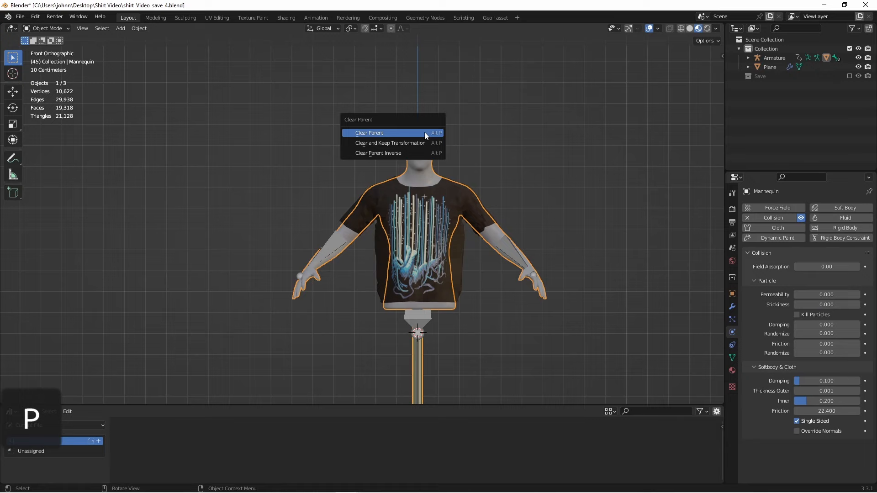
click(369, 132)
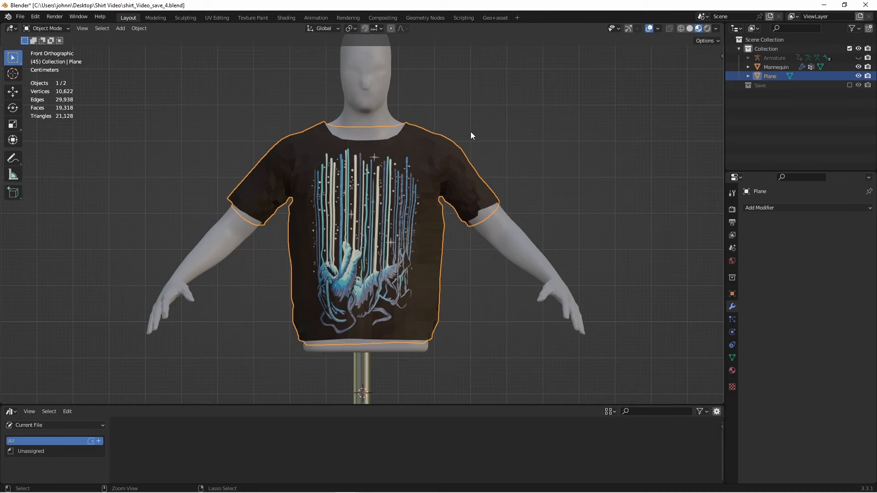
Step: Add a fresh Cloth modifier to the shirt after the Simple subdivision
click(761, 228)
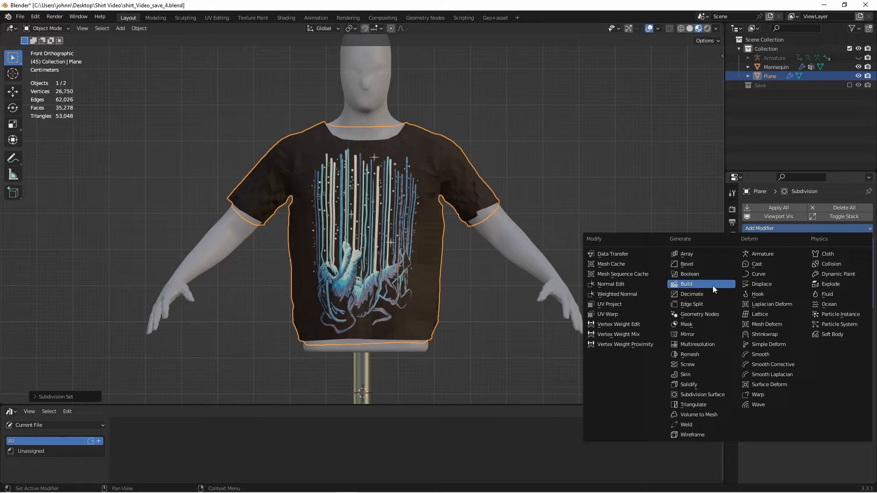
click(827, 253)
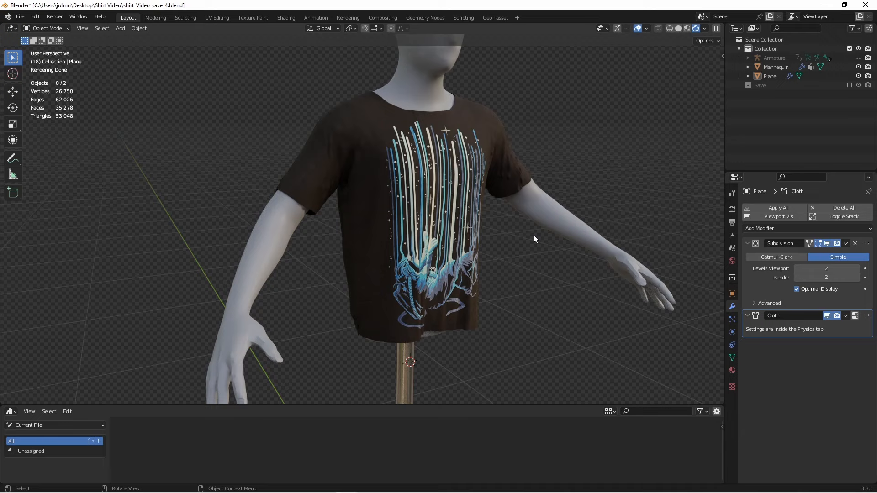
mouse_move(303, 204)
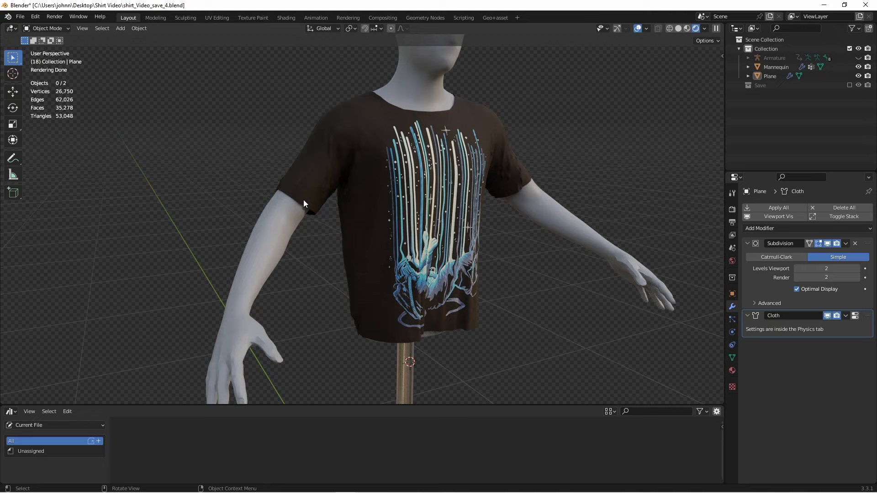
mouse_move(449, 103)
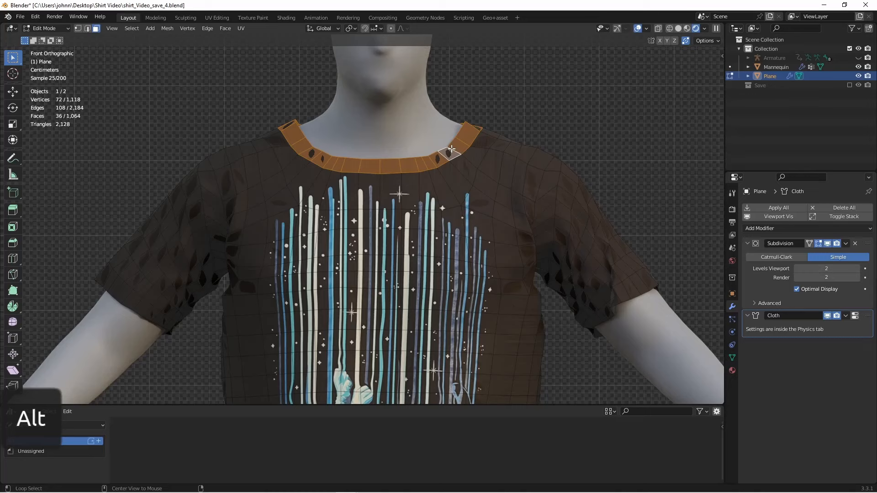
Step: Select the shirt's whole collar edge loop
click(732, 357)
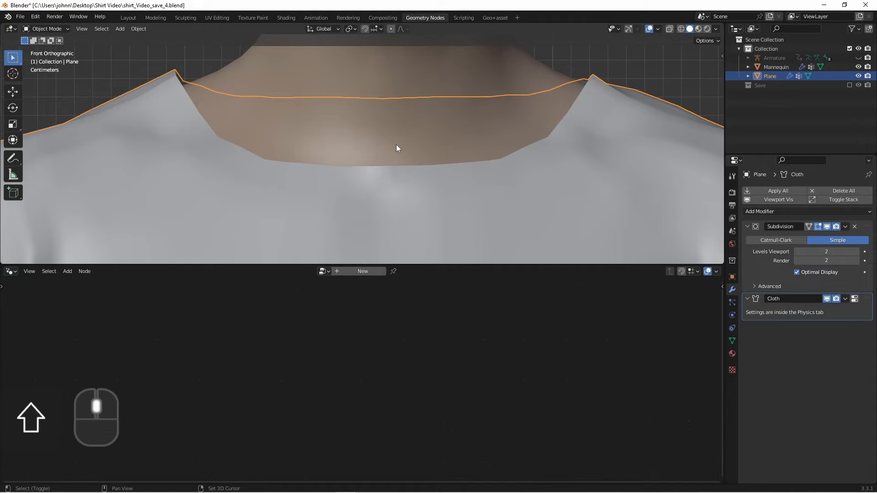
Step: Create a new node tree with a float input fed by the Group attribute
click(363, 271)
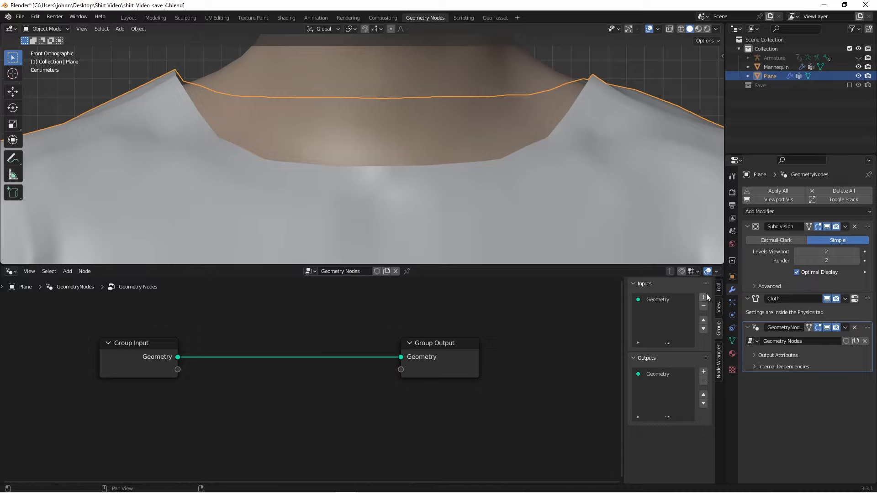
click(703, 297)
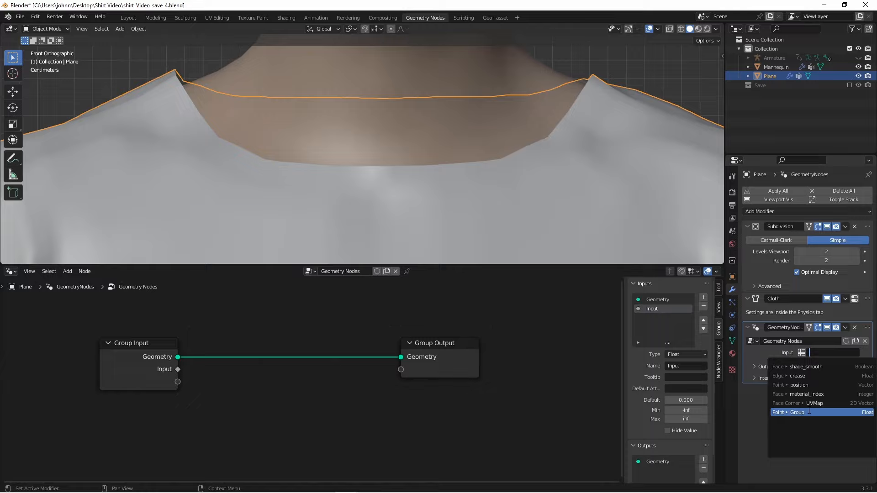
click(796, 412)
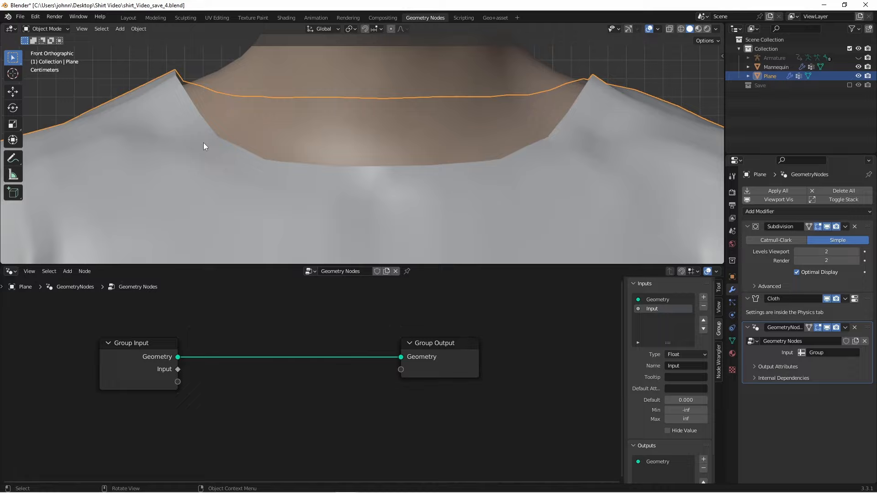
mouse_move(458, 356)
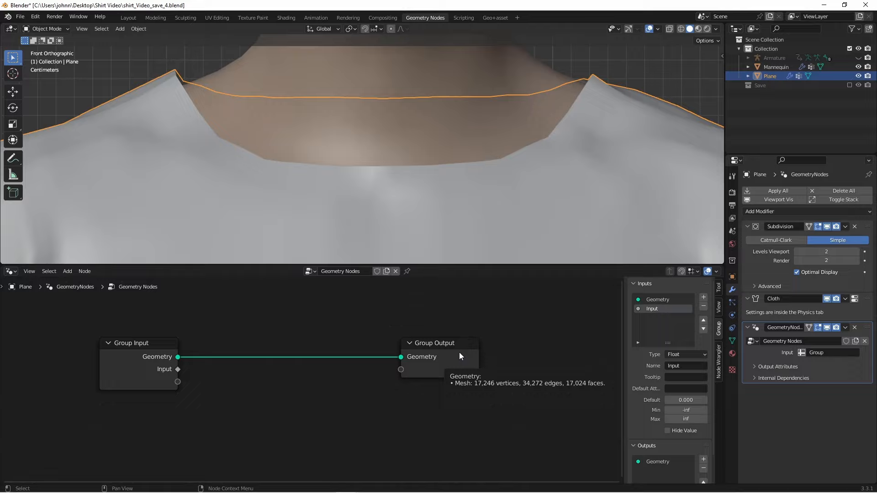
click(67, 271)
text(co)
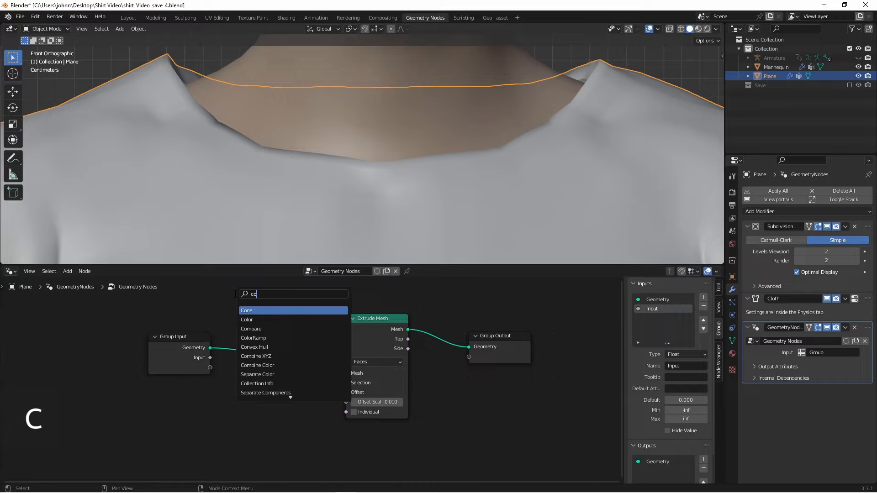
Step: Add an Equal Compare node testing the Group input against B = 1
click(250, 328)
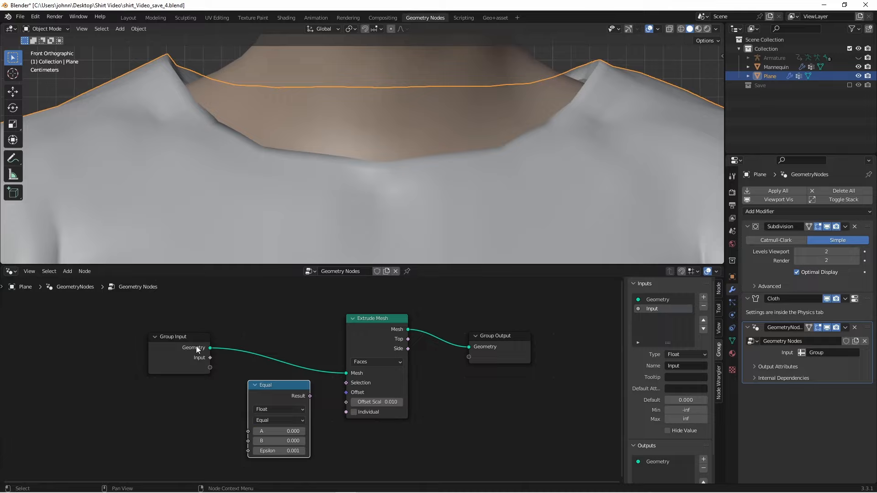
key(Tab)
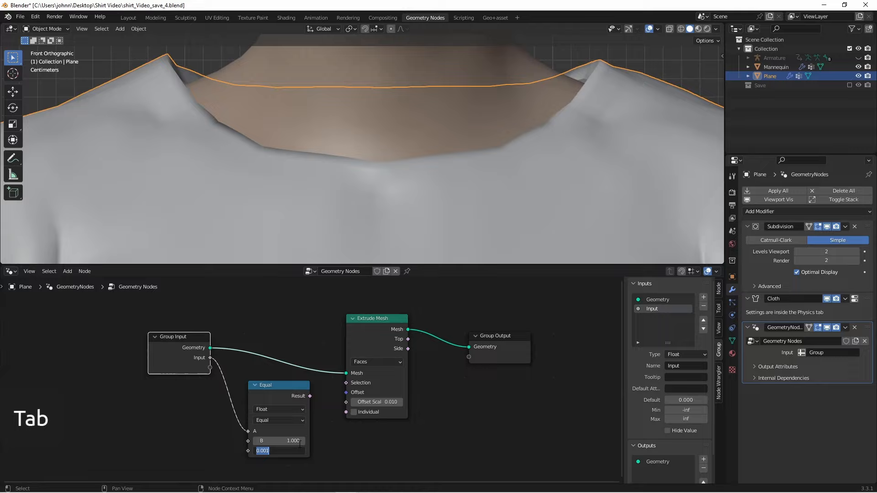